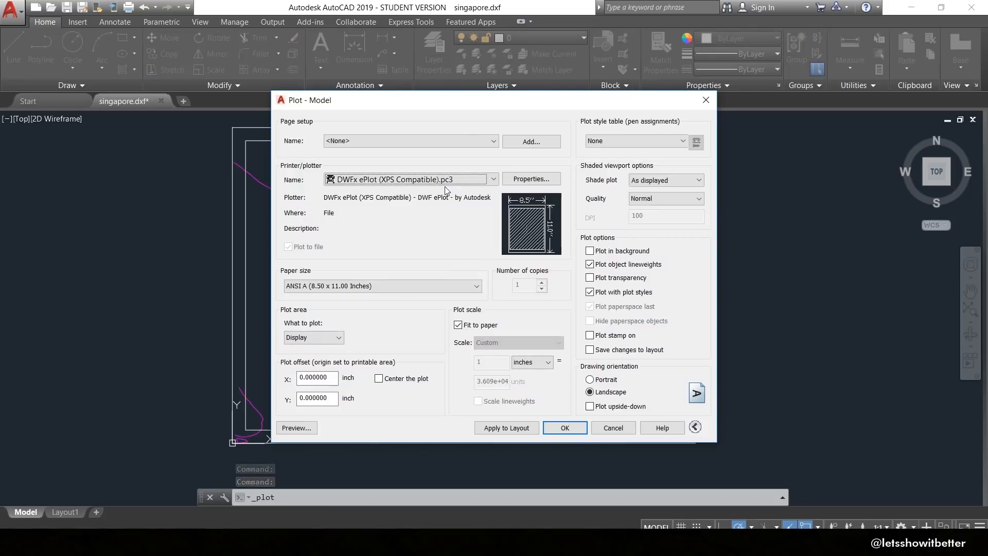
# Step: Plot a window of the Singapore drawing to Adobe PDF, centred, and save it in the map folder
pyautogui.click(387, 287)
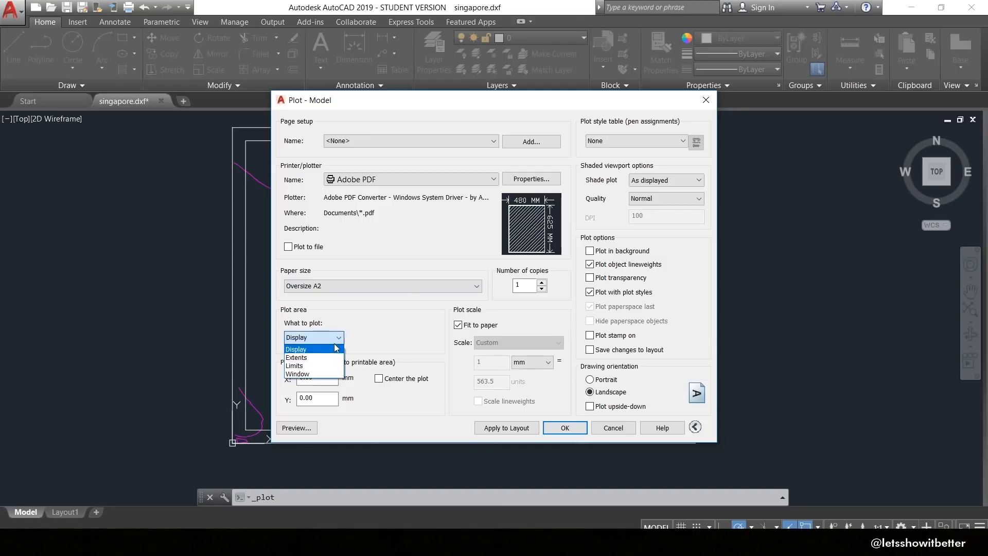
pyautogui.click(298, 373)
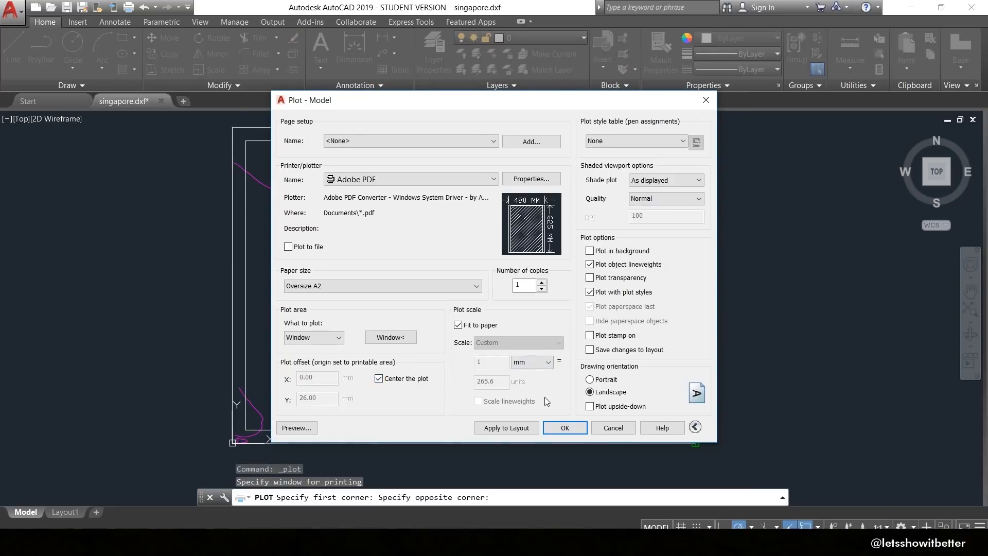
pyautogui.click(564, 427)
pyautogui.write('border line')
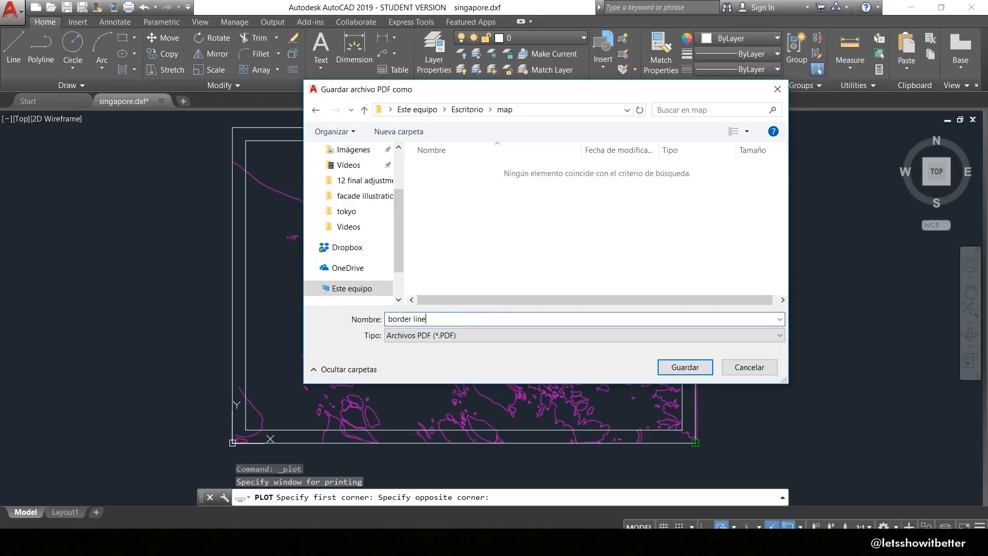
pyautogui.click(685, 367)
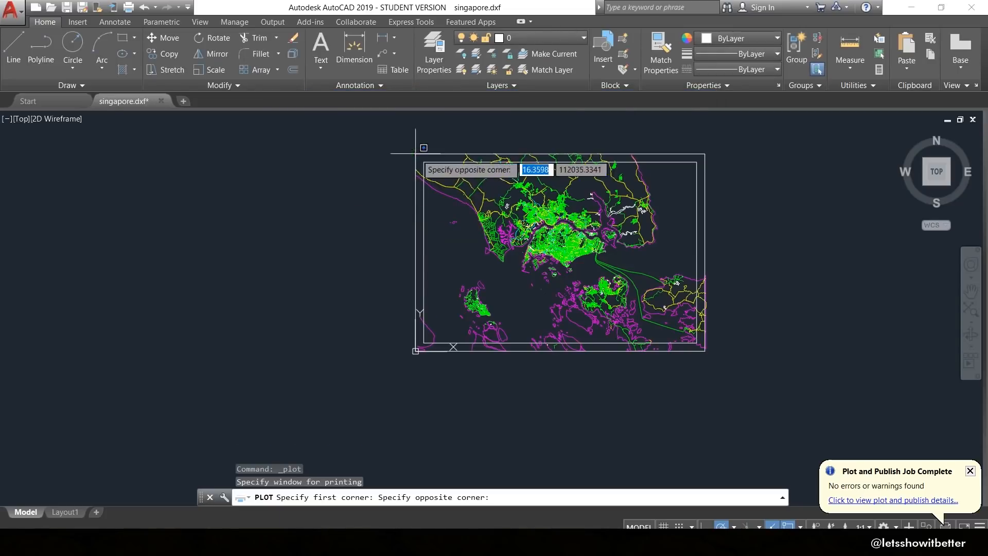
# Step: Start a new plot with DWG To PDF.pc3 and landscape ISO expand A2 (594 x 420 mm) paper
pyautogui.click(382, 286)
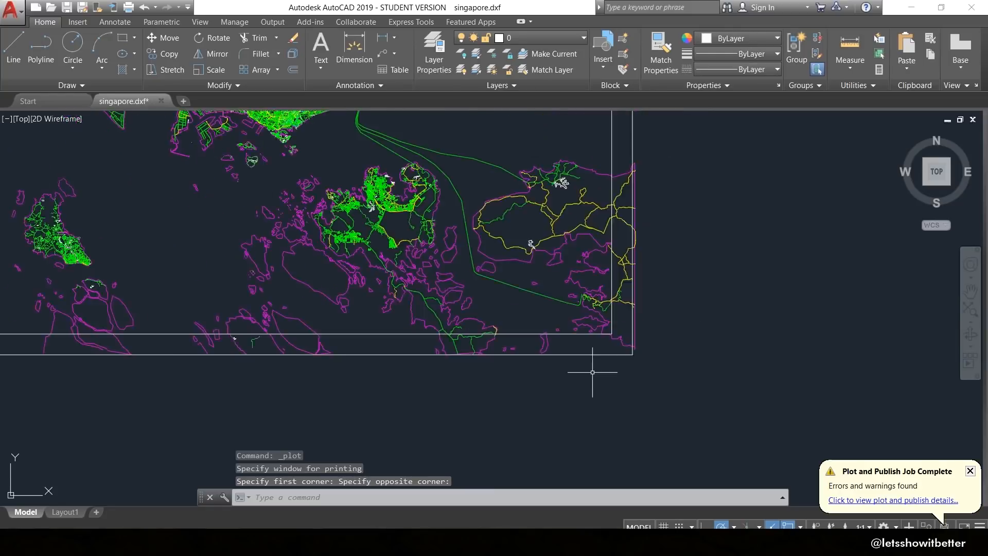
pyautogui.click(385, 286)
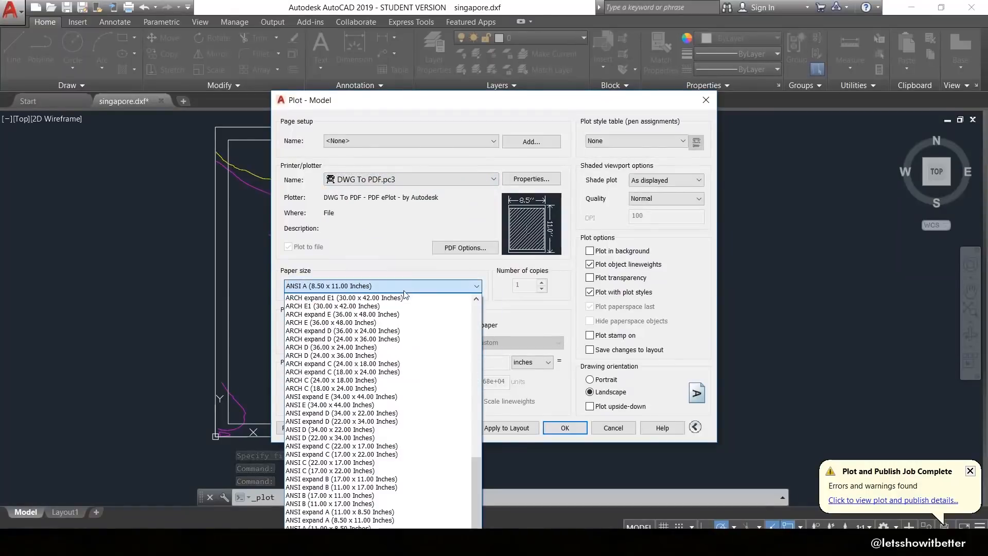
pyautogui.scroll(-3)
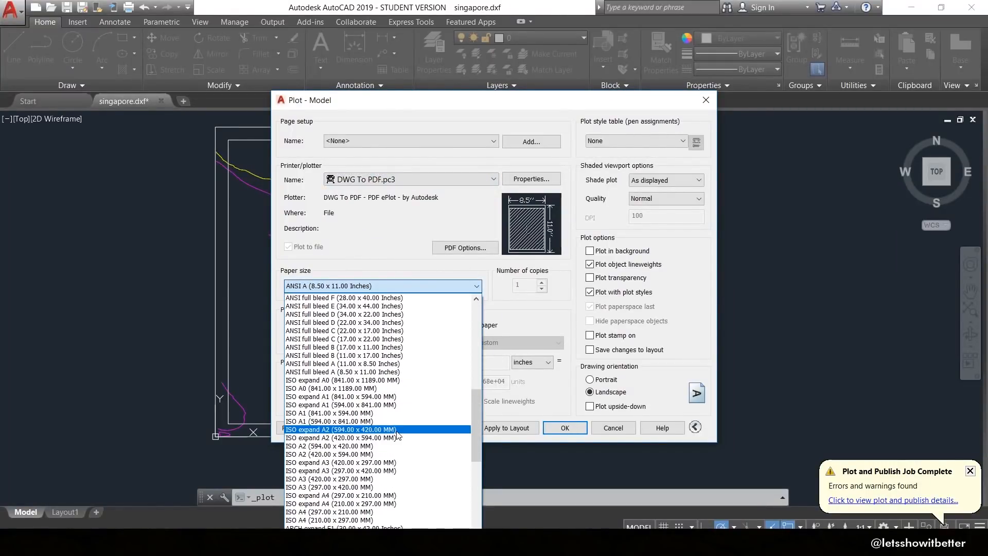
pyautogui.click(340, 429)
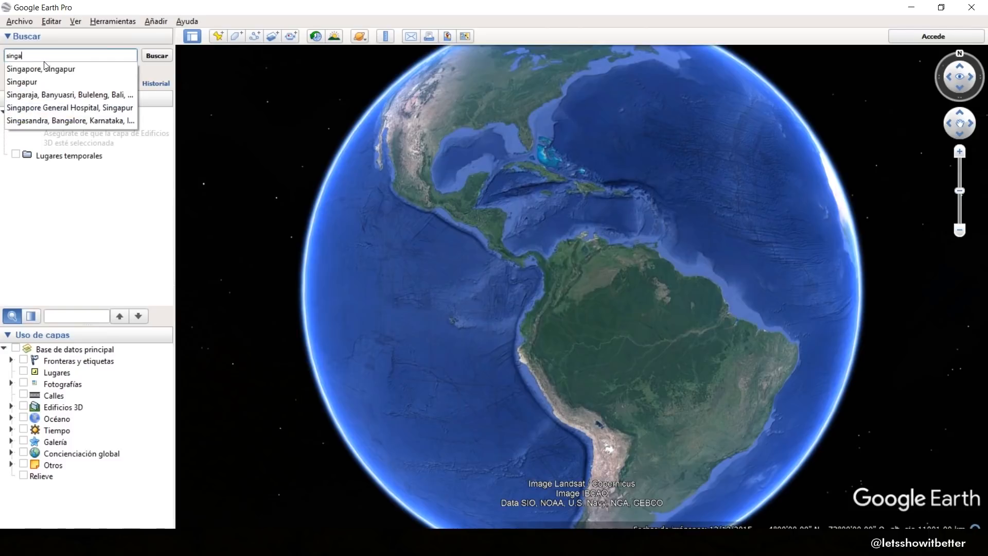
# Step: Fly to Singapore from the search results and zoom into close-up satellite imagery
pyautogui.click(47, 69)
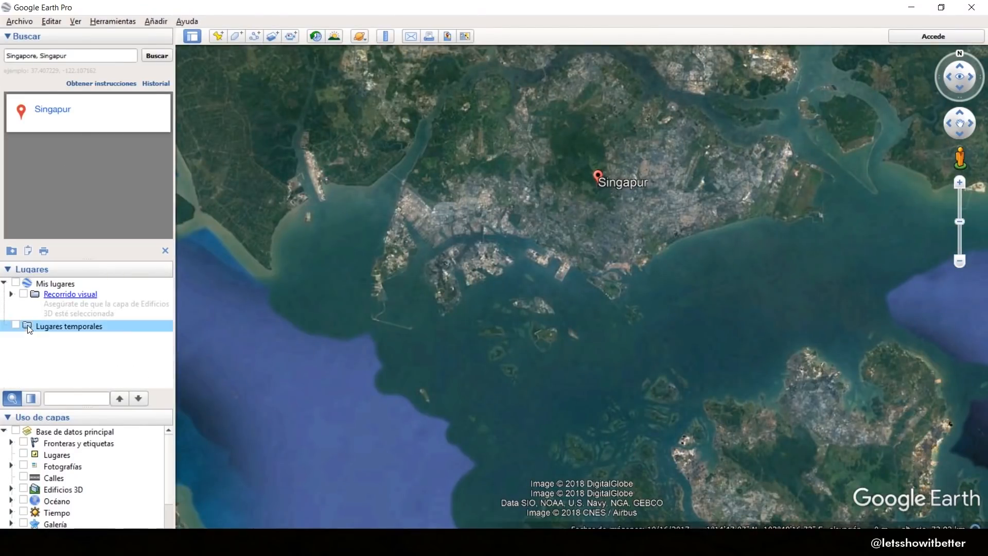
pyautogui.click(191, 36)
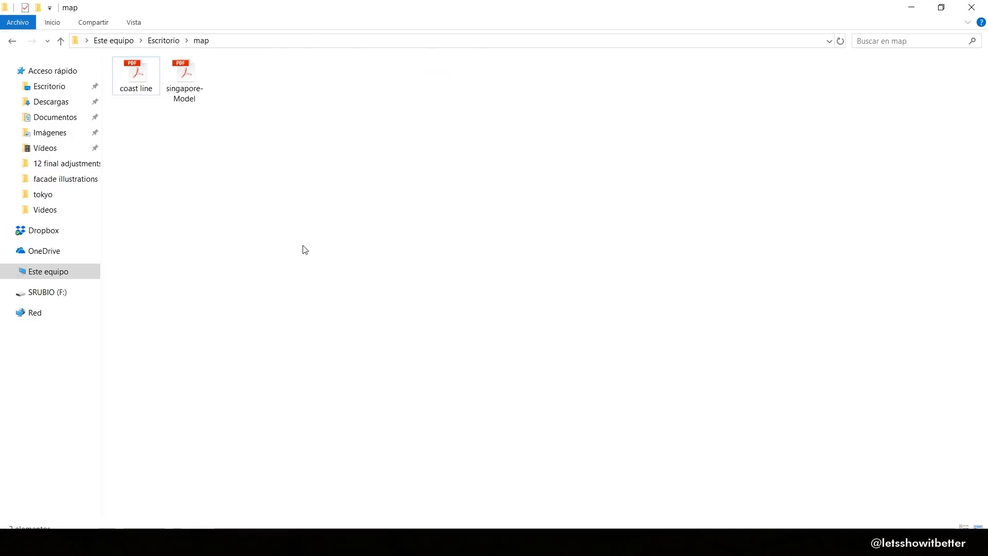
pyautogui.doubleClick(136, 71)
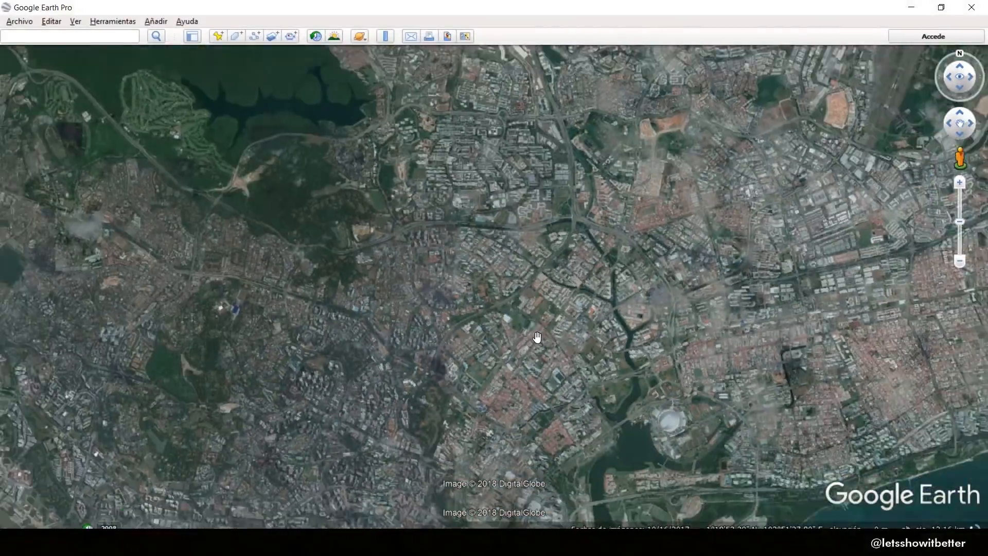
# Step: Save the Singapore view as a maximum-resolution image in the Desktop map folder
pyautogui.click(75, 20)
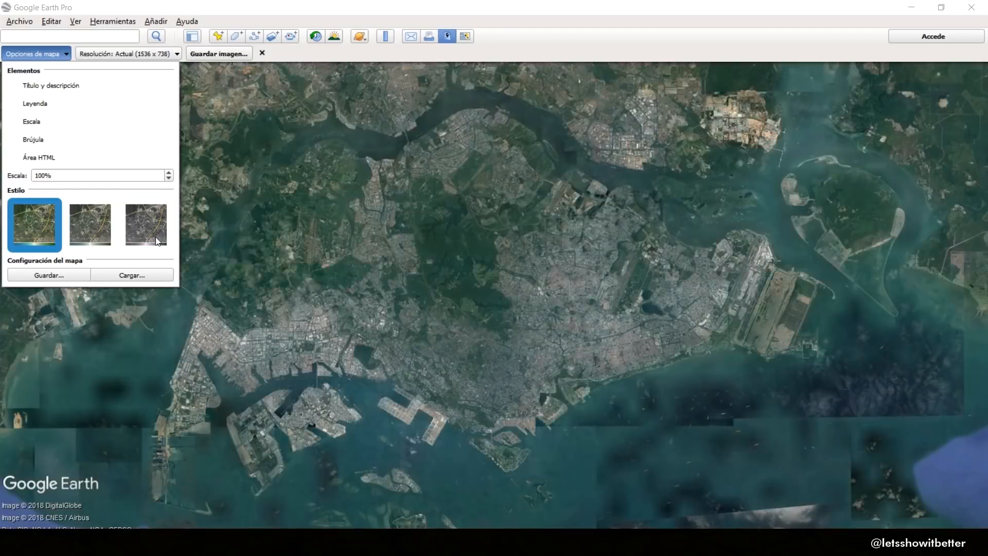
pyautogui.click(225, 54)
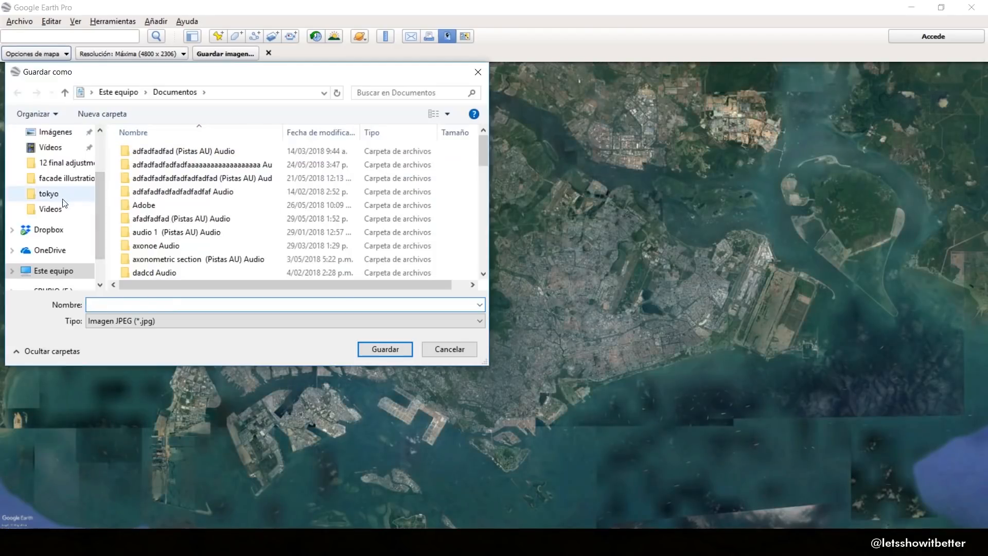
pyautogui.click(385, 349)
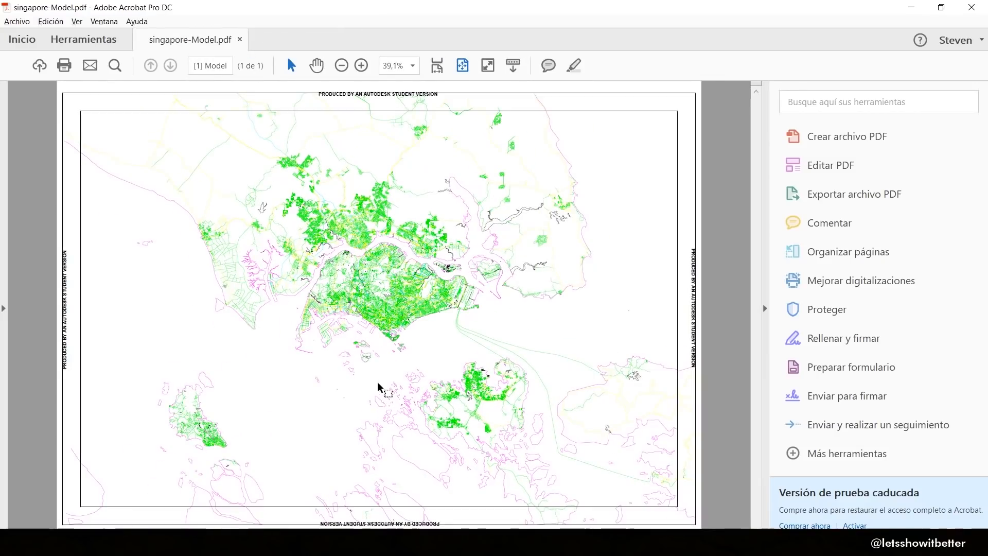
pyautogui.press('alt+tab')
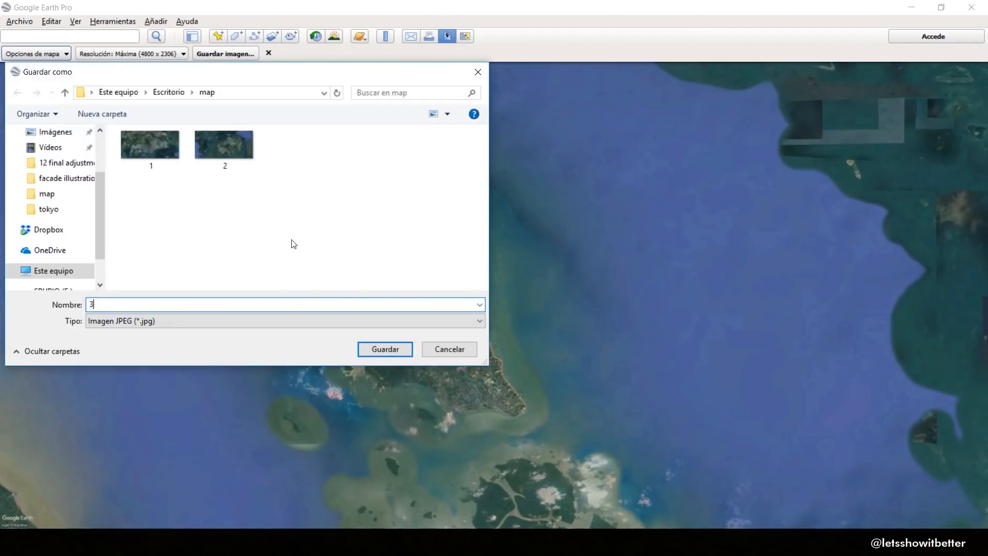
# Step: Capture adjacent Singapore tiles as numbered JPGs (3 onward) in the map folder, switching back to Google Earth between saves
pyautogui.click(386, 349)
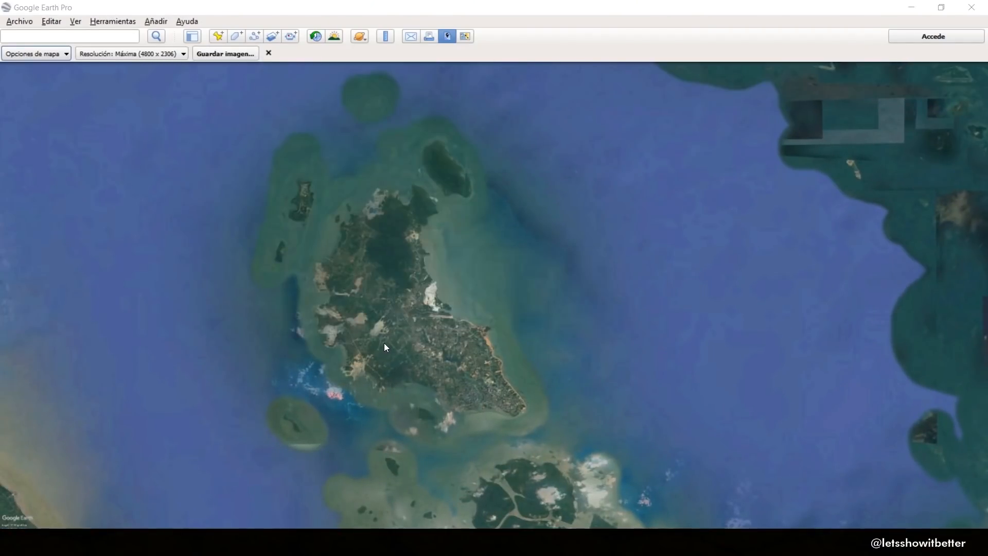
pyautogui.click(226, 54)
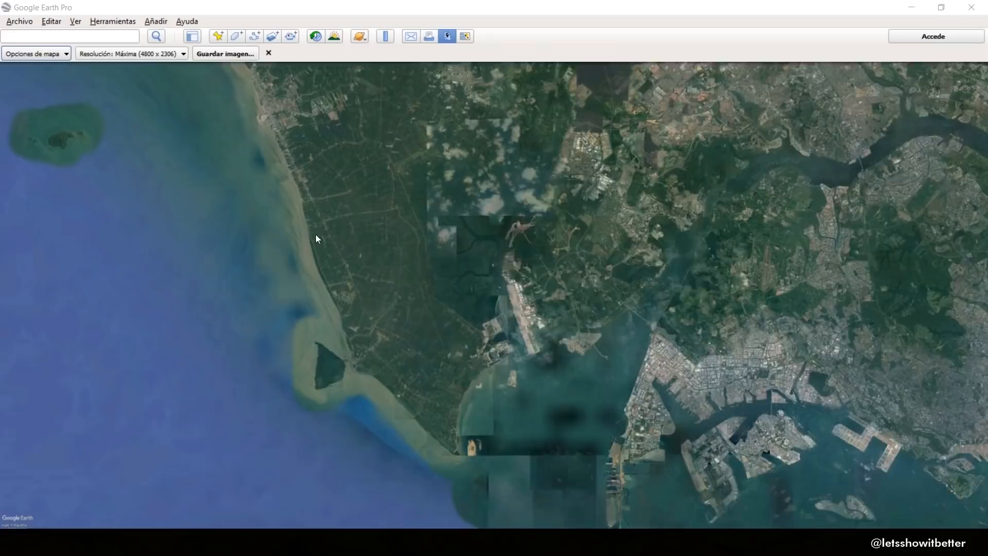
pyautogui.click(225, 54)
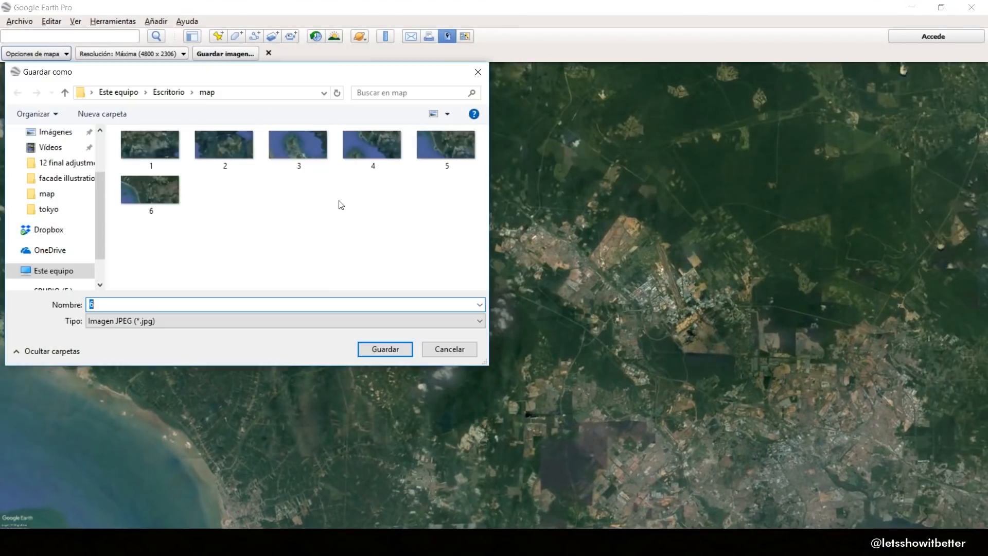
pyautogui.click(385, 349)
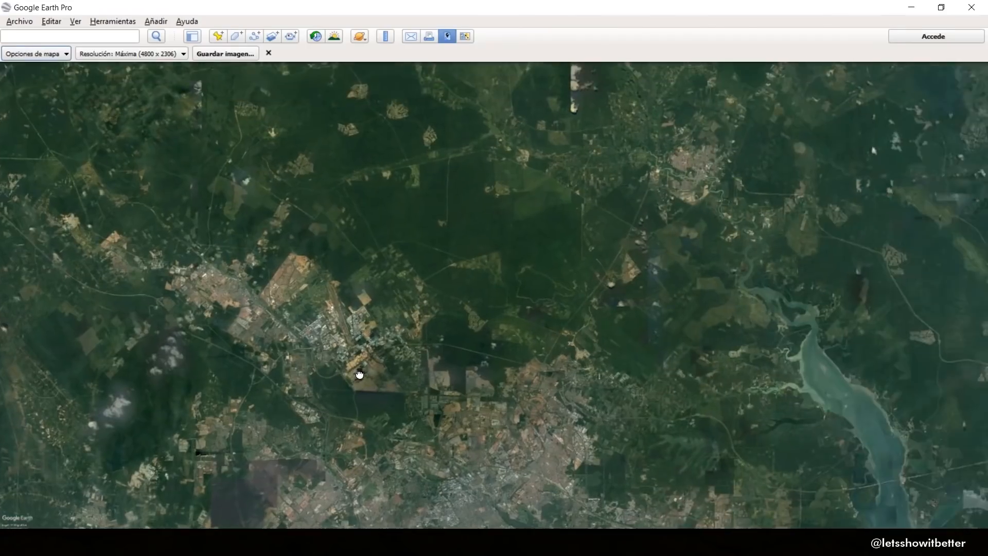
pyautogui.click(225, 54)
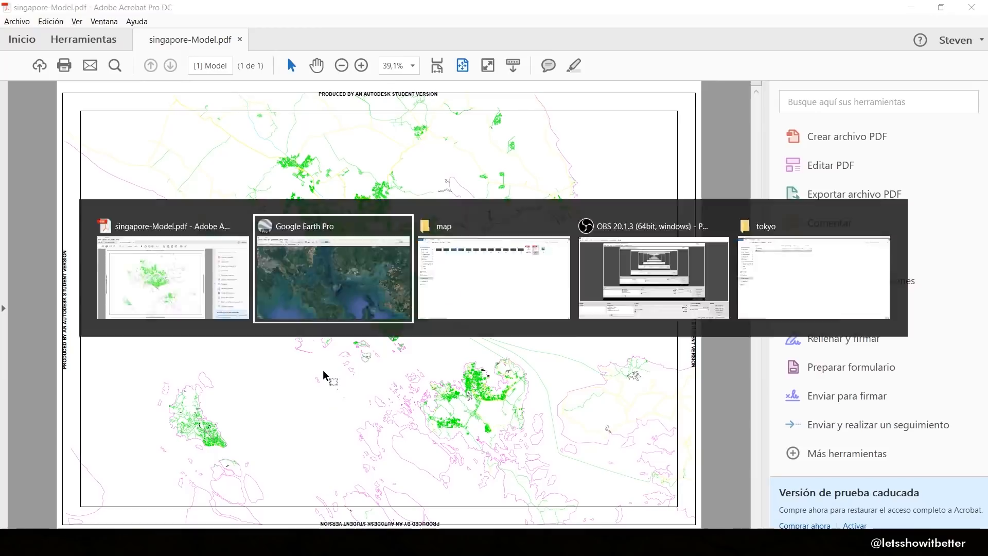
pyautogui.click(333, 277)
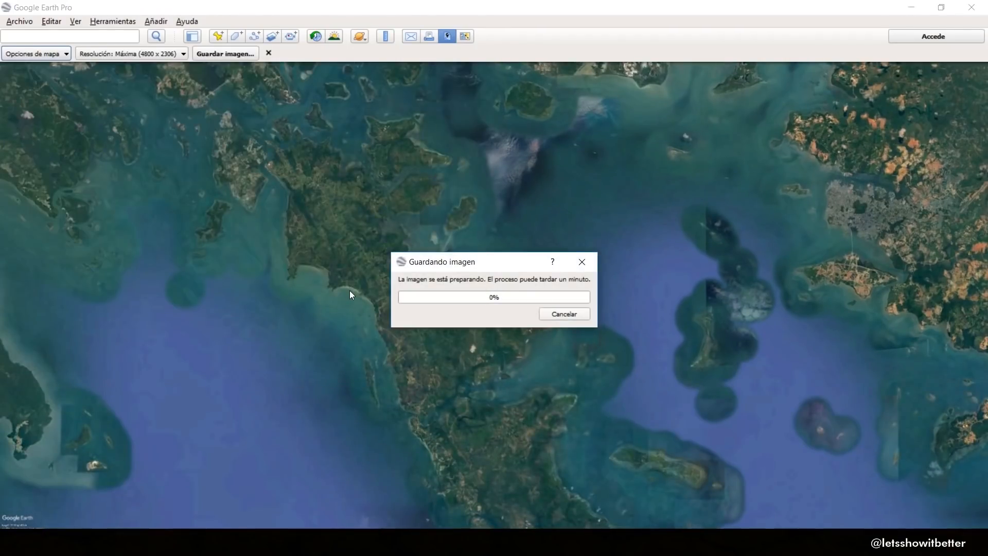
pyautogui.press('Alt+Tab')
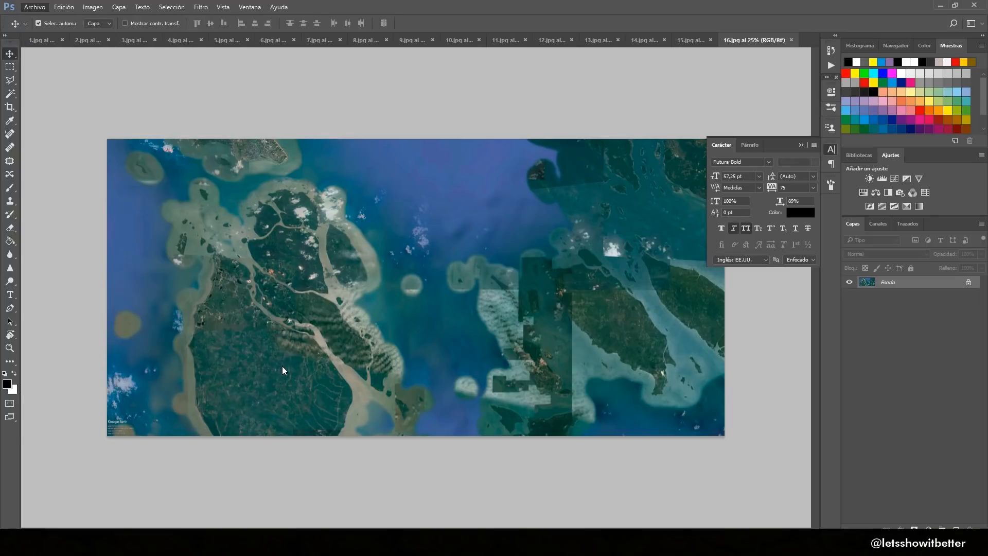
pyautogui.moveTo(340, 286)
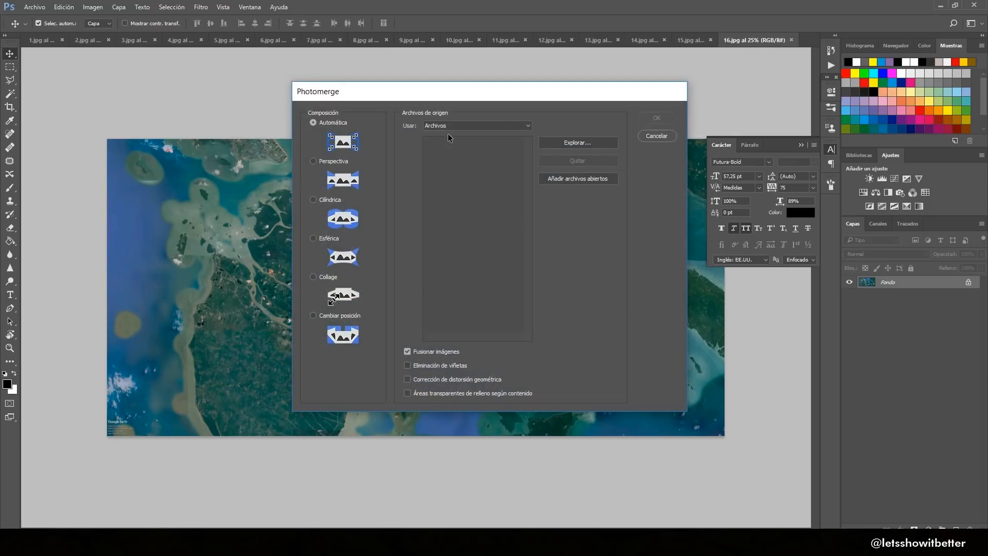
# Step: Load tiles 1.jpg–16.jpg from the map folder into Photomerge and merge them into one panorama
pyautogui.click(477, 126)
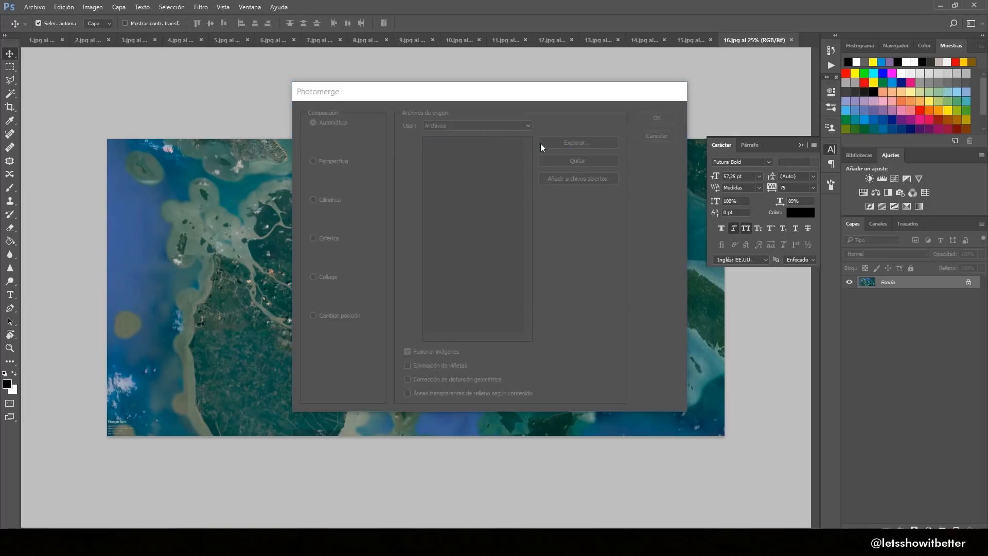
pyautogui.click(577, 142)
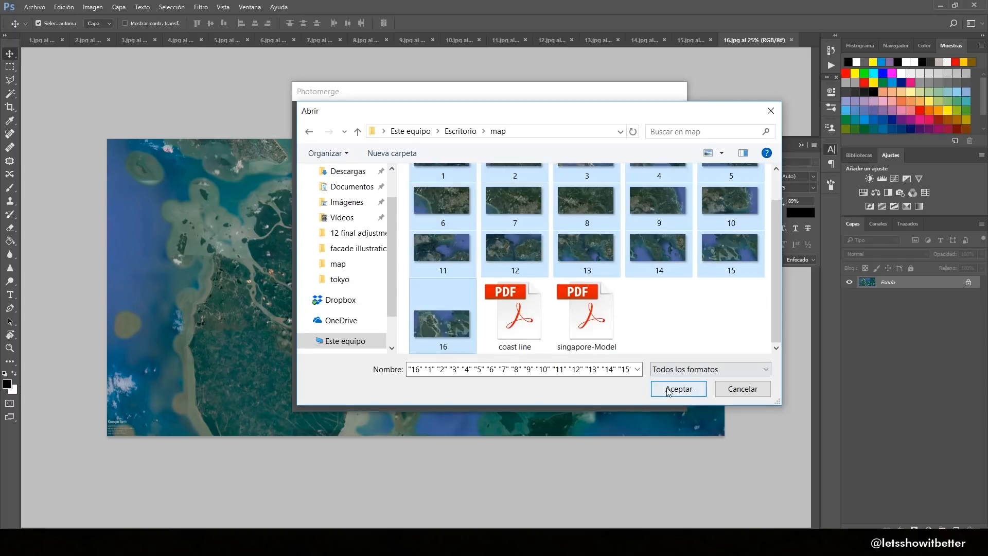
pyautogui.click(678, 390)
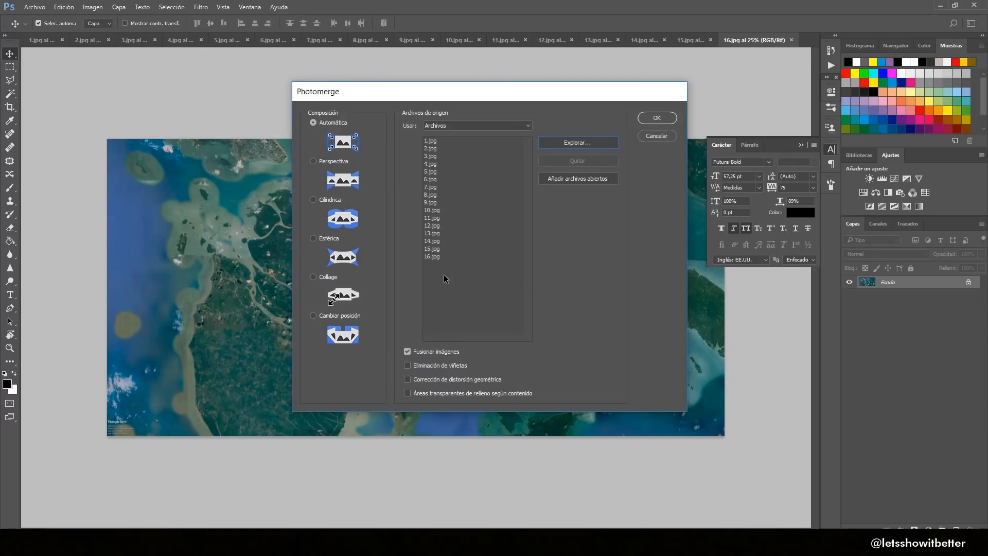
pyautogui.click(657, 117)
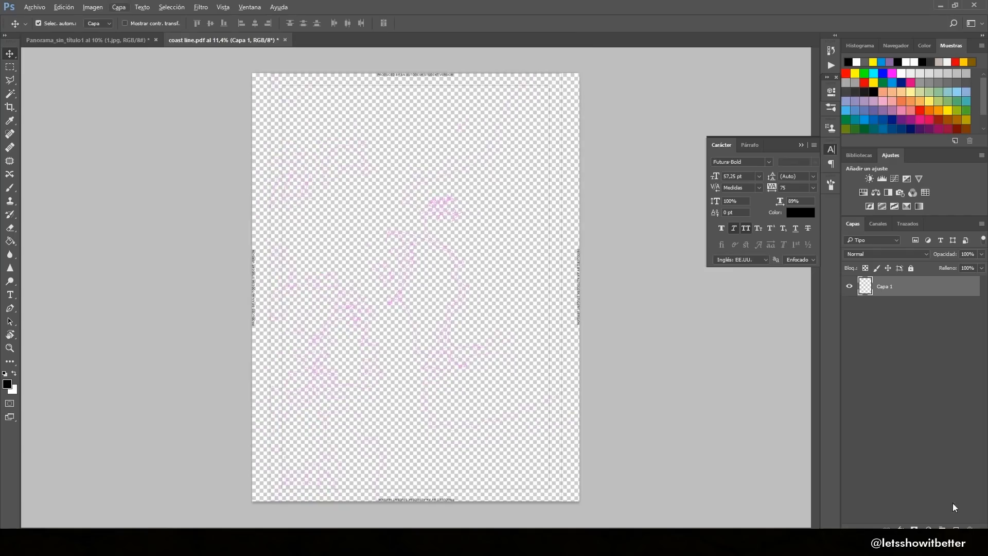
# Step: Add a new empty layer to the coast line document
pyautogui.click(91, 8)
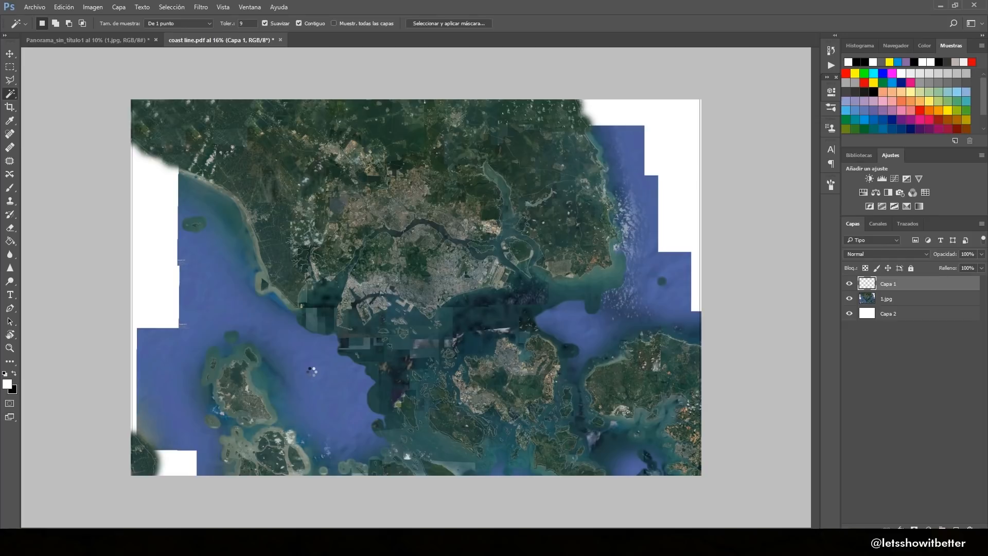
# Step: Select the sea with the Magic Wand on the coastline layer and target the 1.jpg satellite layer for masking
pyautogui.click(313, 370)
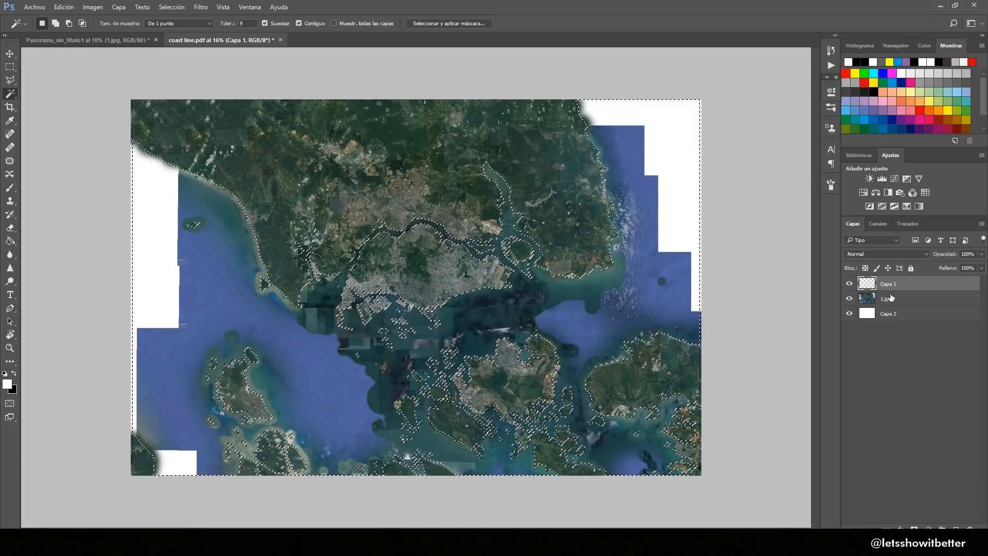
pyautogui.click(903, 299)
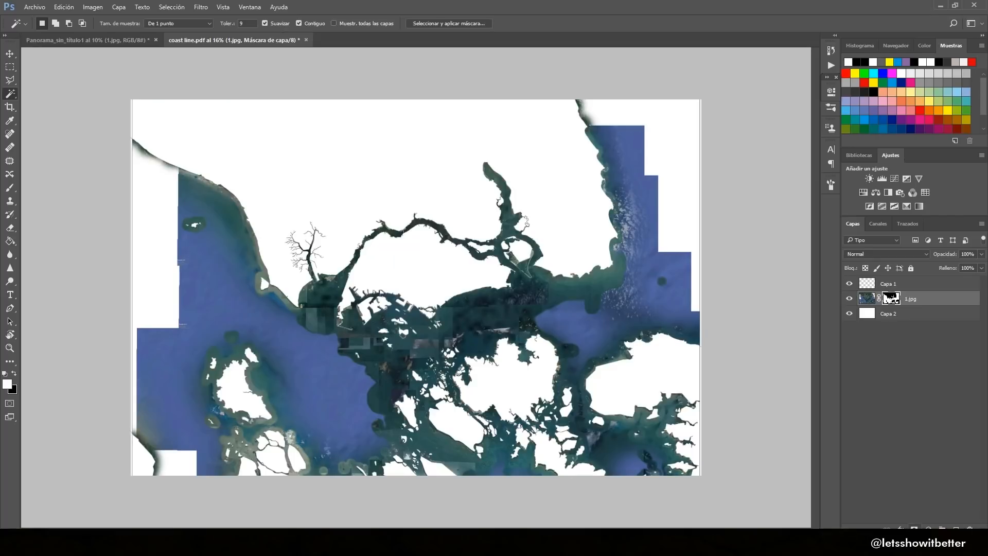
pyautogui.moveTo(901, 464)
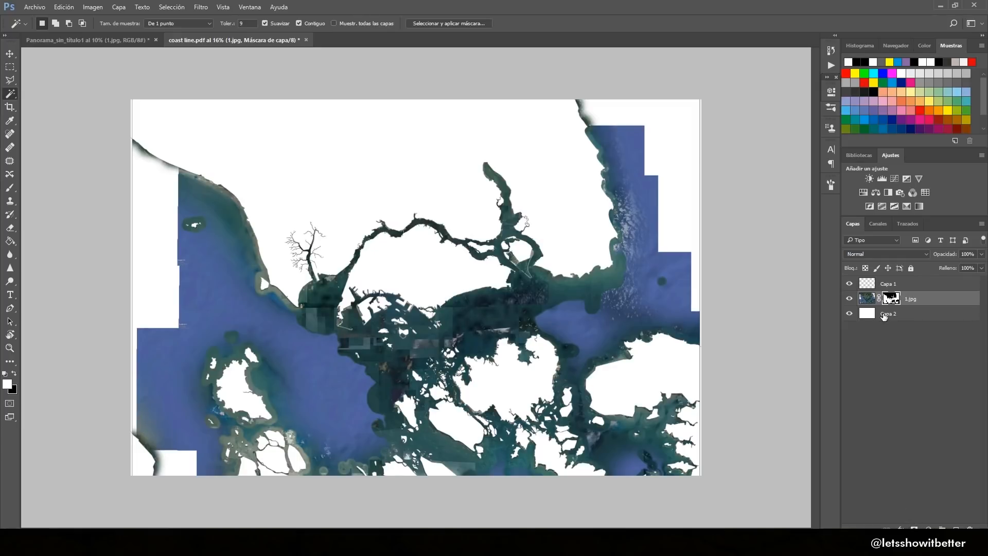
pyautogui.moveTo(891, 300)
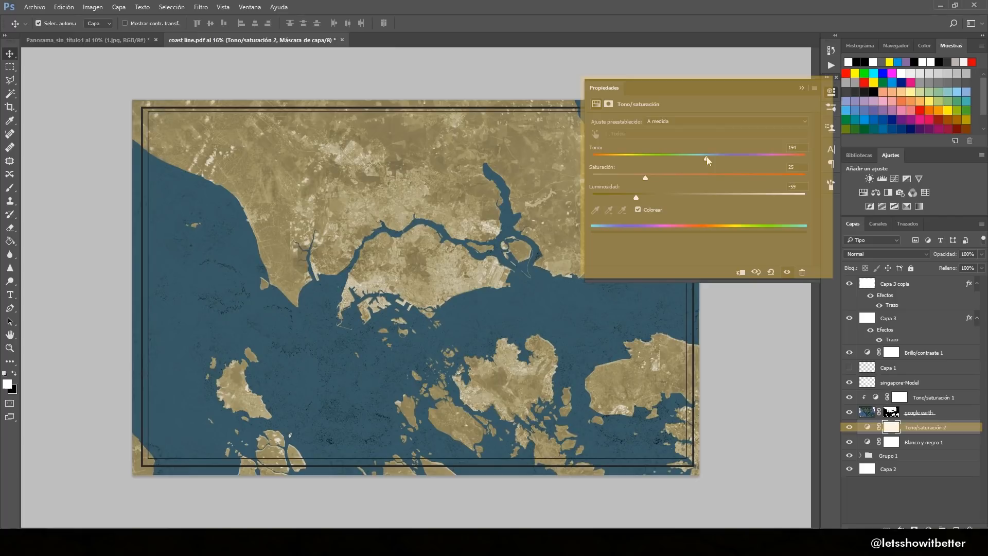
# Step: Tint the sea a muted teal in Hue/Saturation 2 at hue 178, saturation 27
pyautogui.moveTo(707, 159); pyautogui.dragTo(720, 159)
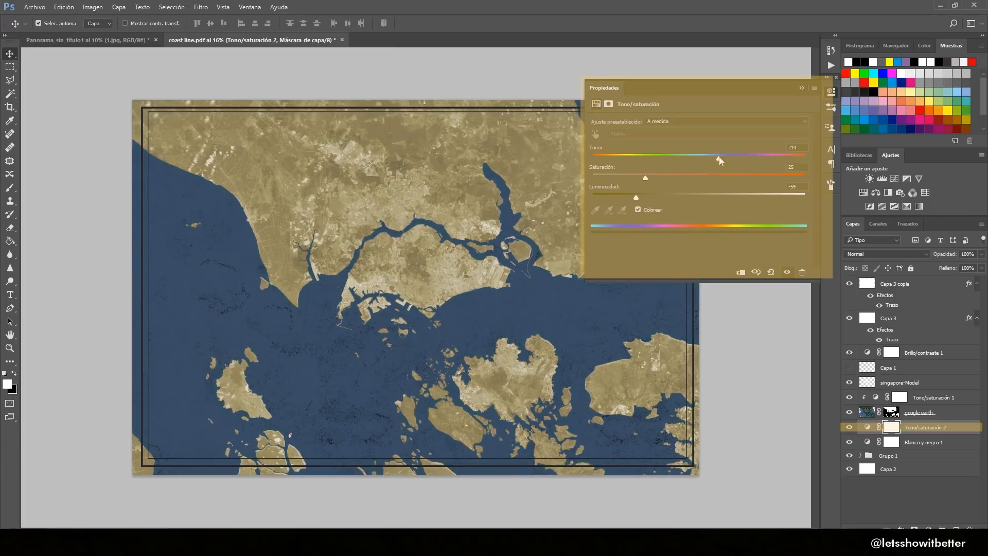
pyautogui.moveTo(720, 155); pyautogui.dragTo(686, 156)
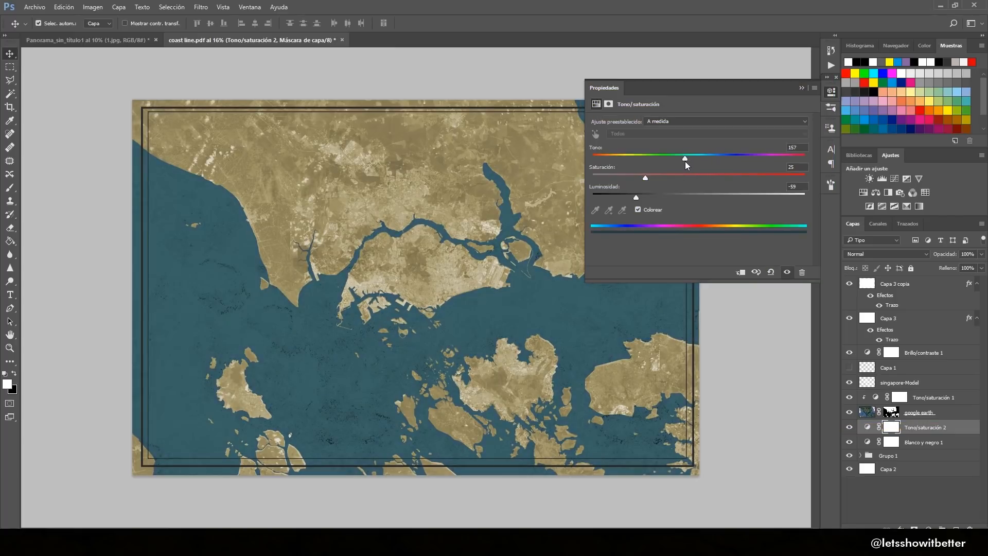
pyautogui.moveTo(685, 155); pyautogui.dragTo(701, 156)
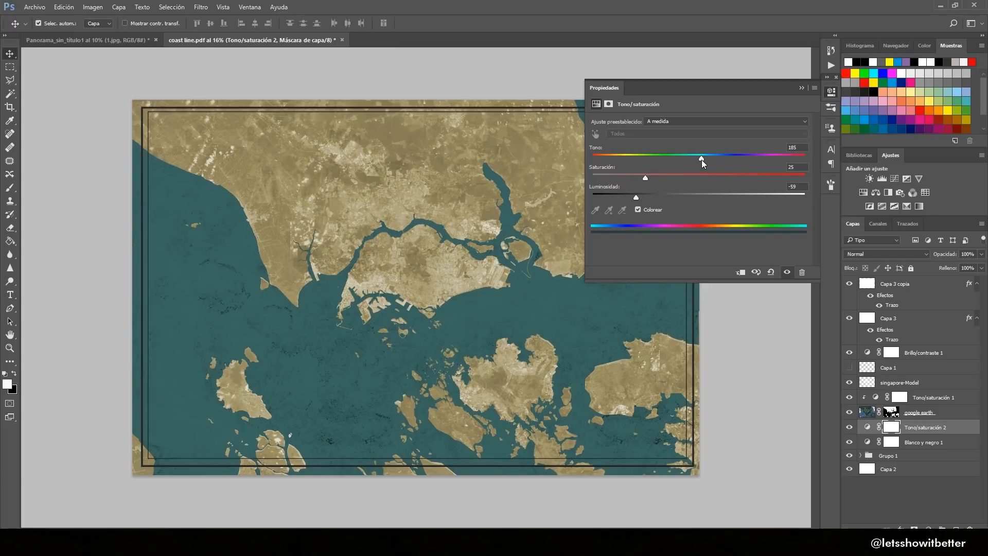
pyautogui.moveTo(701, 155); pyautogui.dragTo(697, 157)
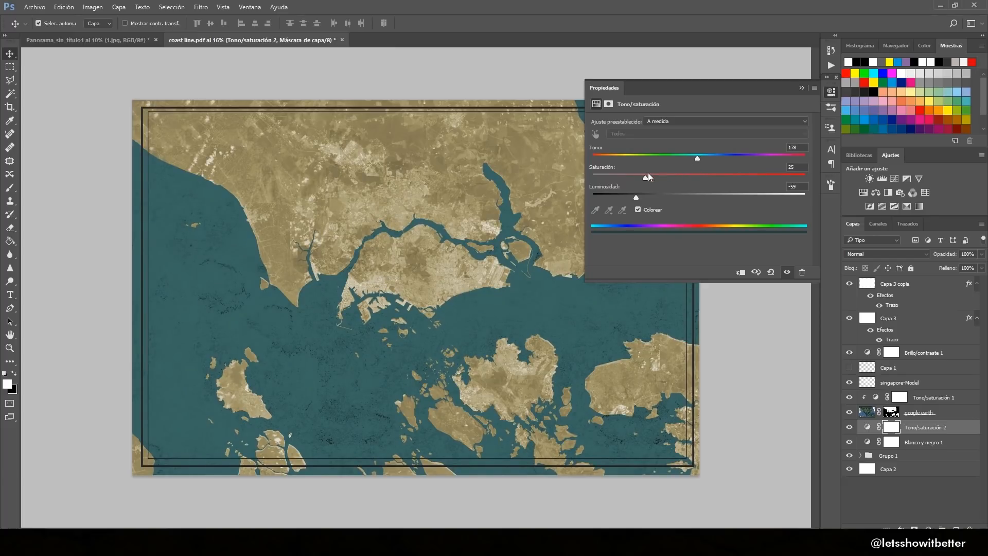
pyautogui.moveTo(647, 176); pyautogui.dragTo(673, 176)
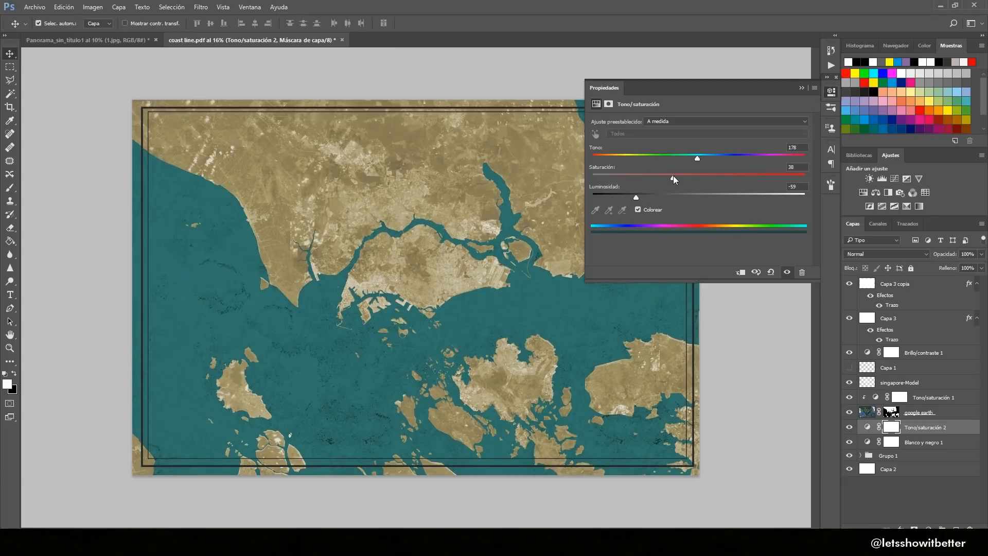
pyautogui.moveTo(697, 176); pyautogui.dragTo(651, 176)
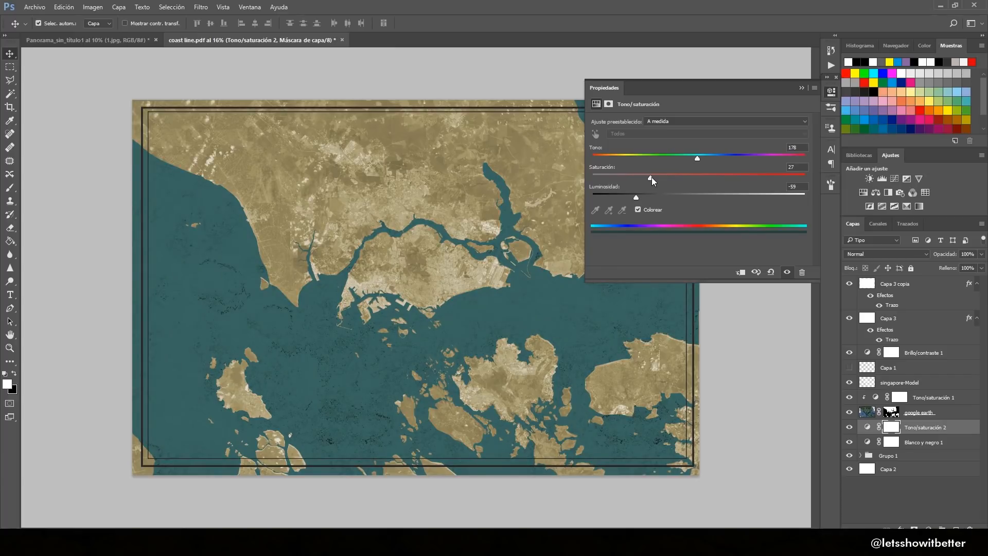
pyautogui.moveTo(651, 178); pyautogui.dragTo(662, 178)
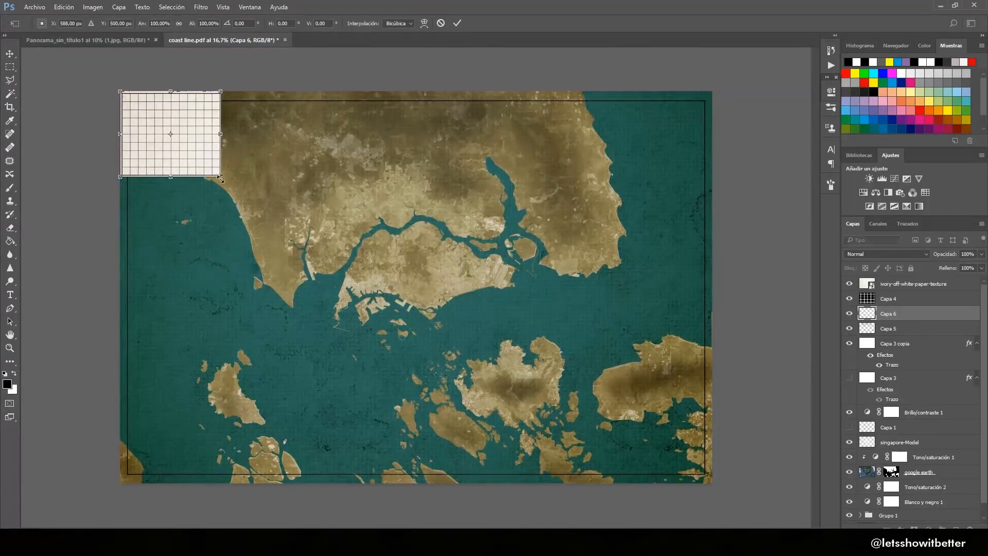
# Step: Scale the grid with Free Transform to cover the whole map canvas and commit it
pyautogui.moveTo(221, 177); pyautogui.dragTo(624, 485)
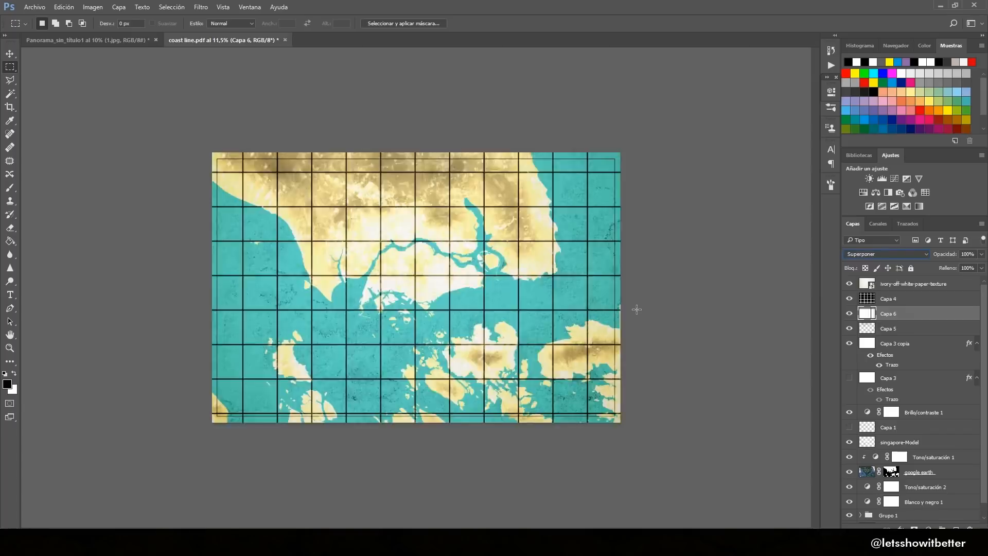
pyautogui.click(886, 253)
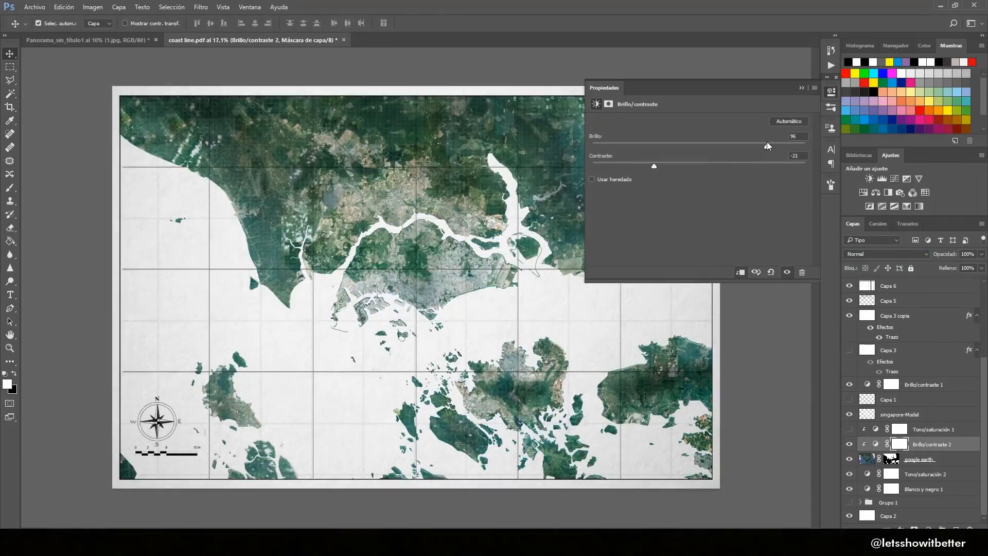
# Step: Set the second Hue/Saturation to tint the sea deep blue and the land a sandy tan
pyautogui.click(925, 474)
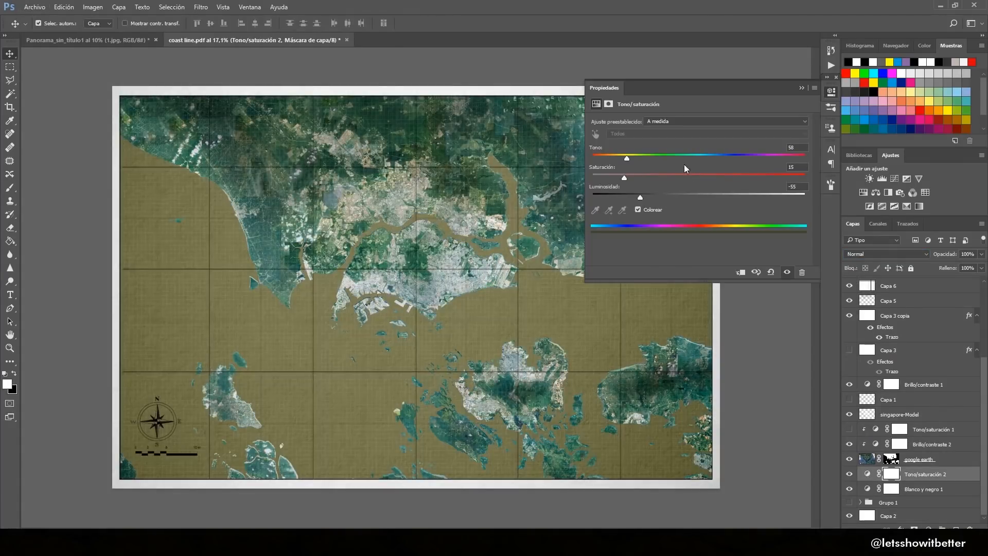
pyautogui.moveTo(627, 158); pyautogui.dragTo(699, 158)
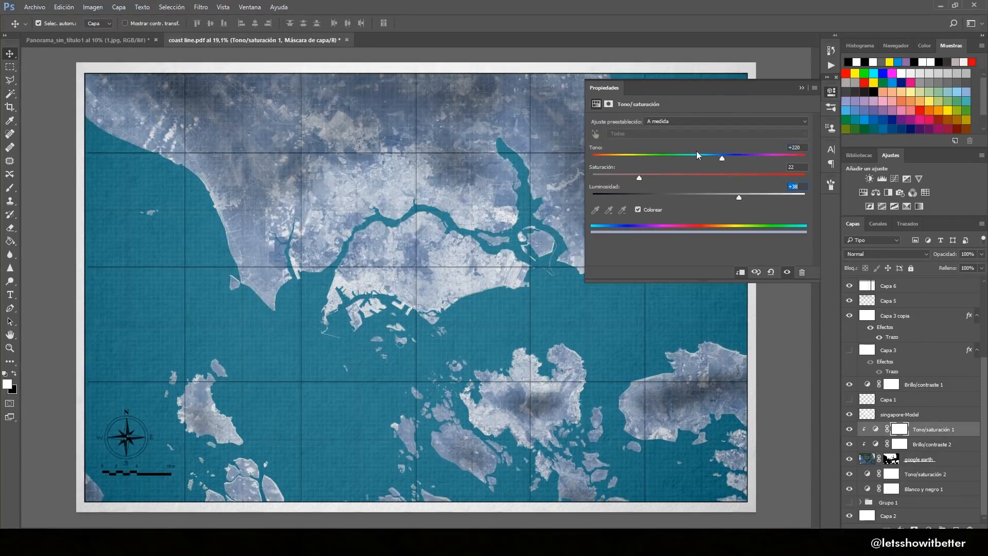
pyautogui.moveTo(721, 157); pyautogui.dragTo(598, 156)
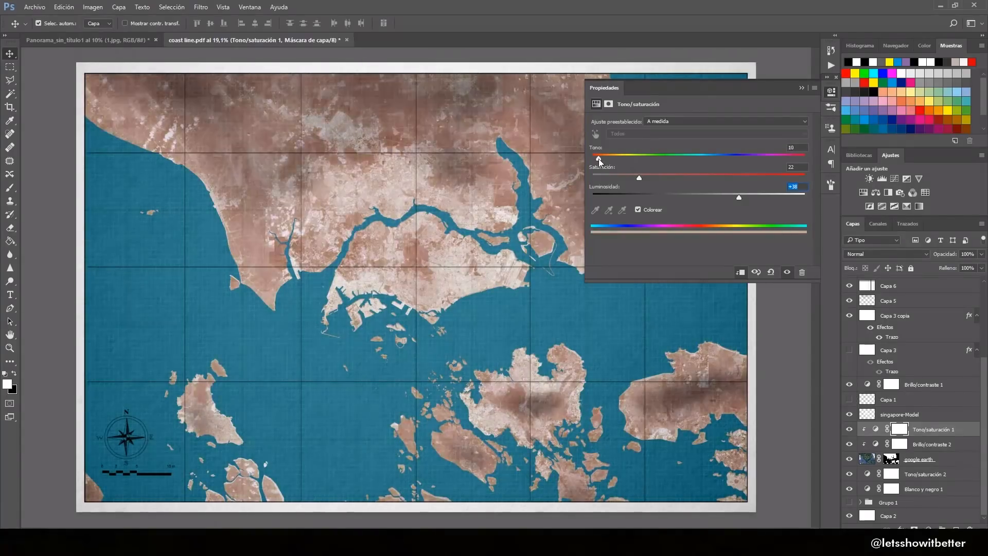
pyautogui.moveTo(597, 157); pyautogui.dragTo(618, 157)
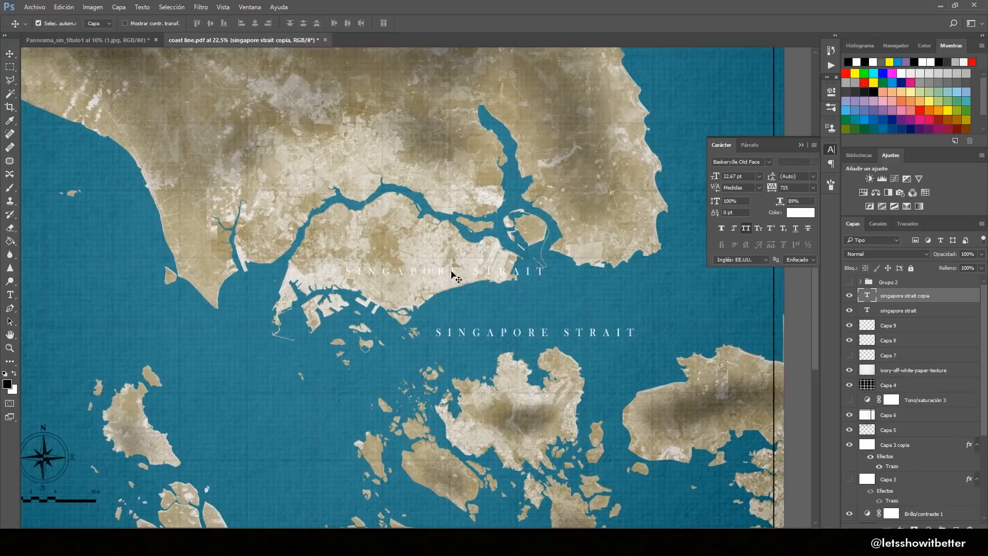
# Step: Reposition the duplicate SINGAPORE STRAIT label and give Capa 12 copia a Drop Shadow, then switch to Google Maps
pyautogui.click(796, 212)
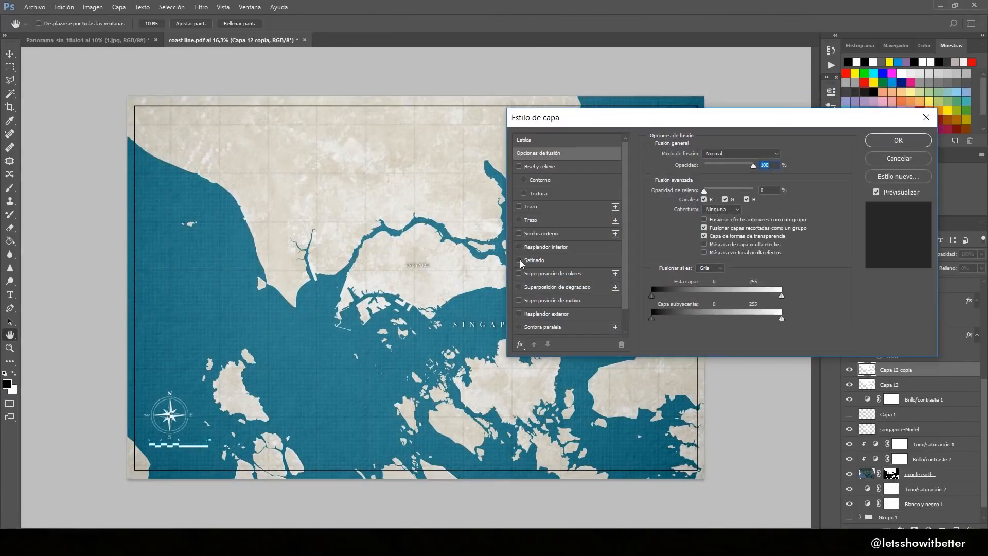
pyautogui.click(898, 140)
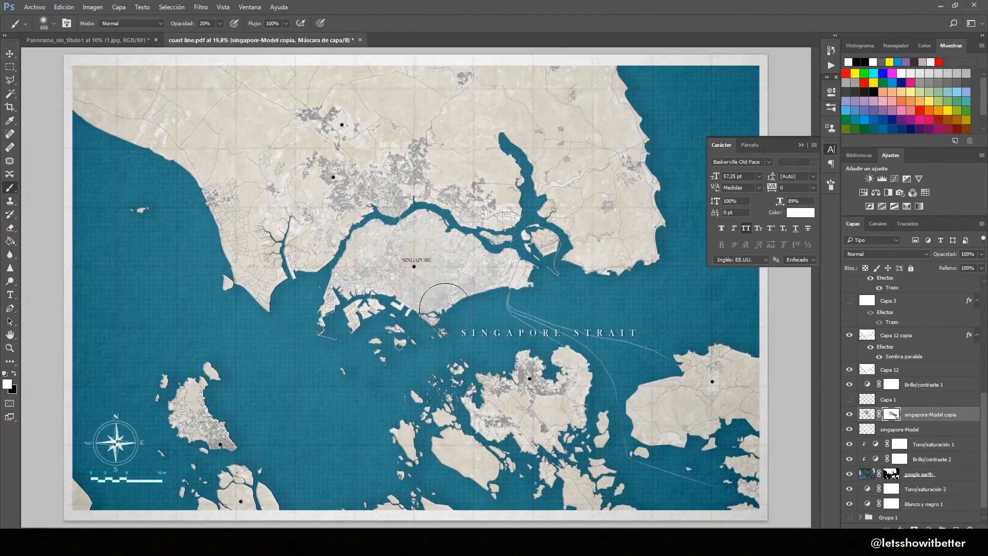
pyautogui.press('alt+tab')
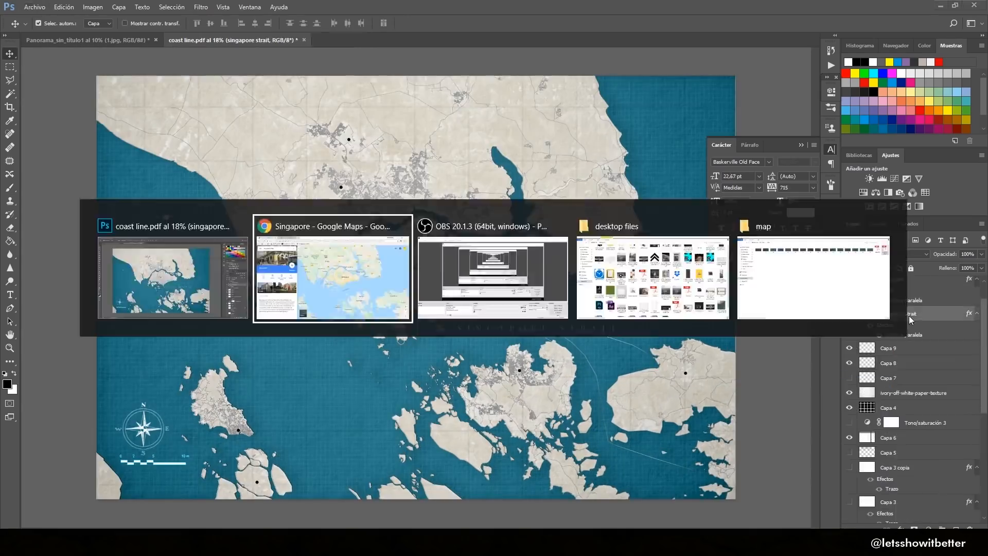